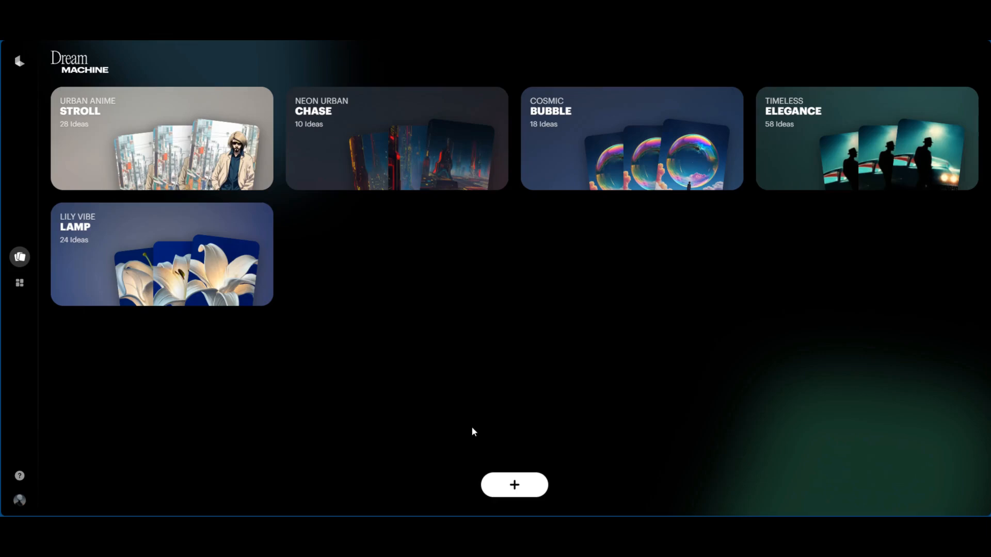
mouse_move(404, 375)
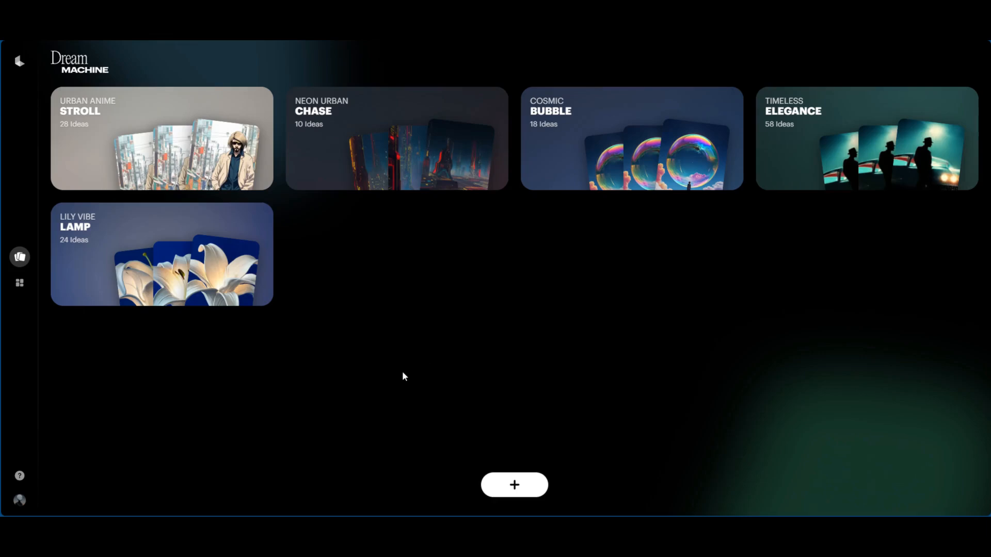
mouse_move(445, 399)
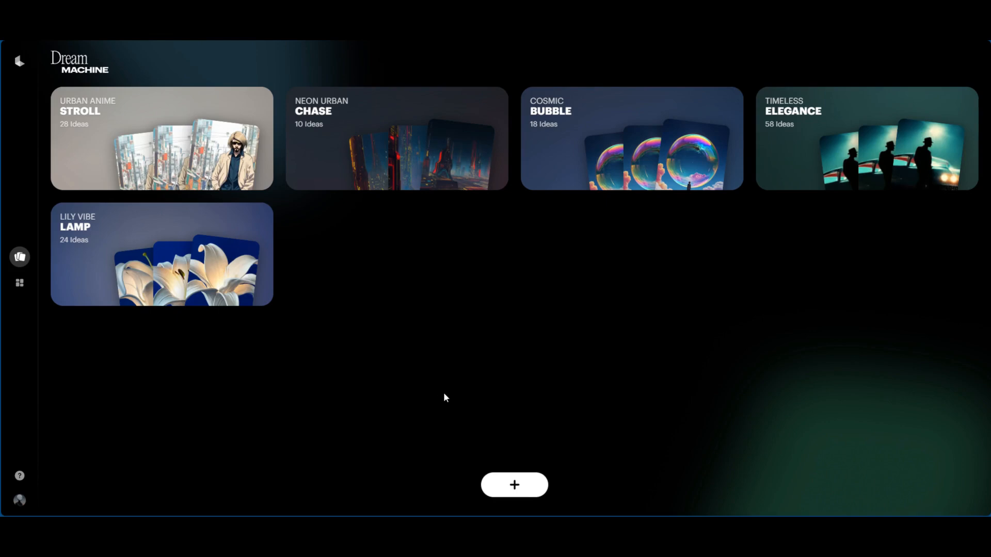
mouse_move(452, 360)
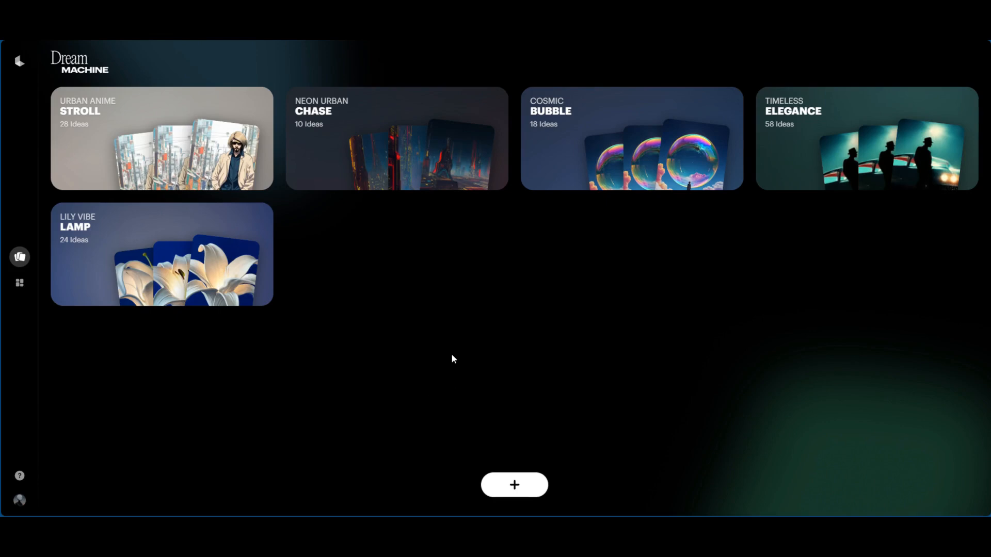
mouse_move(355, 280)
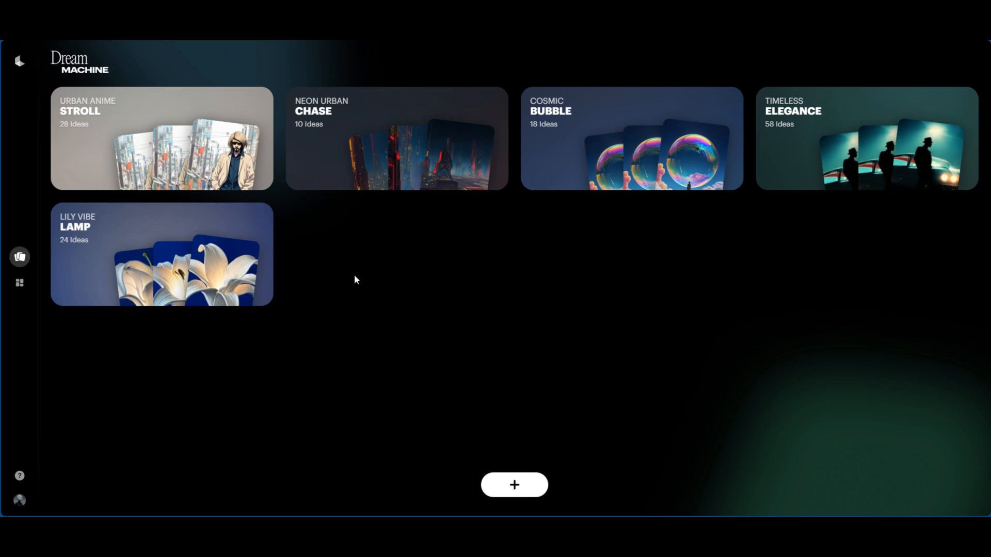
mouse_move(348, 322)
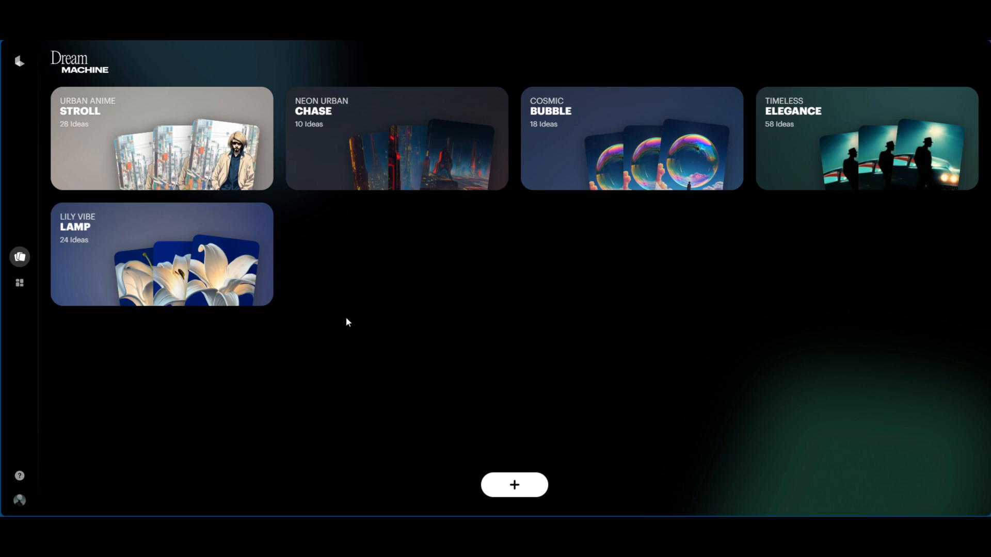
mouse_move(350, 320)
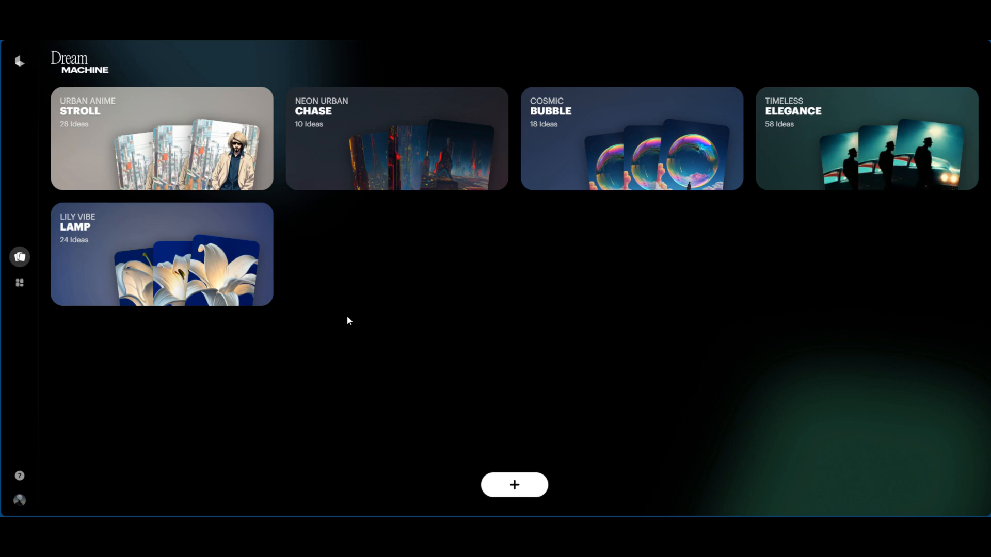
mouse_move(355, 312)
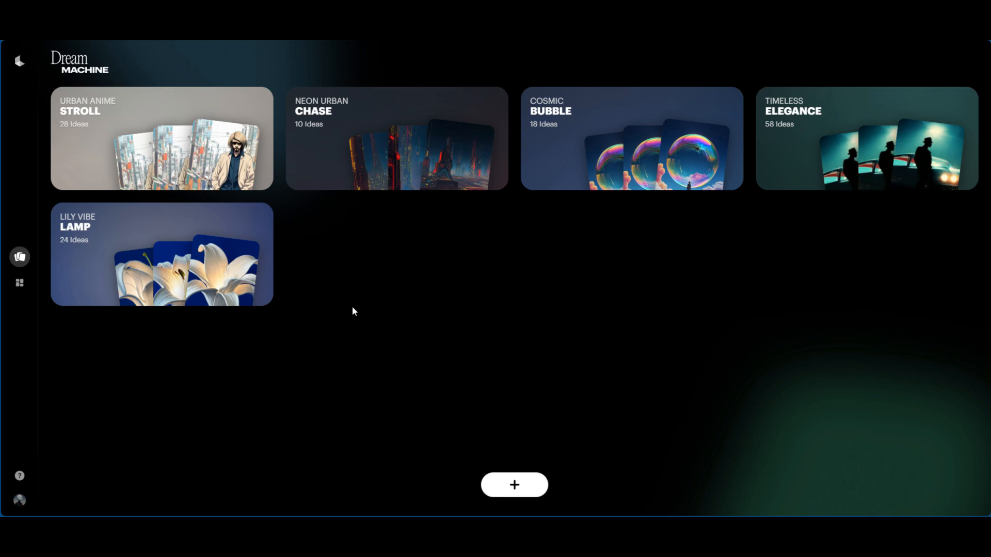
mouse_move(351, 323)
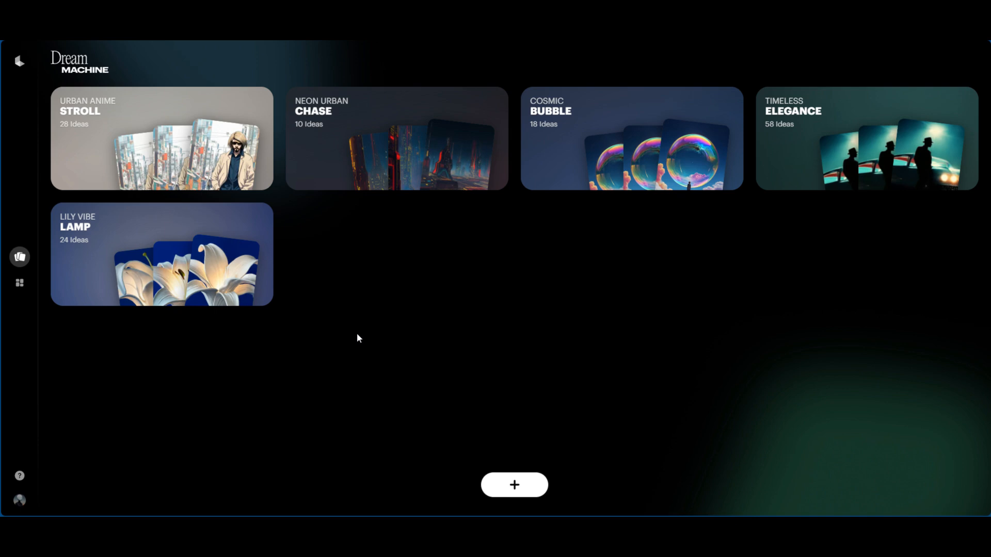
mouse_move(362, 338)
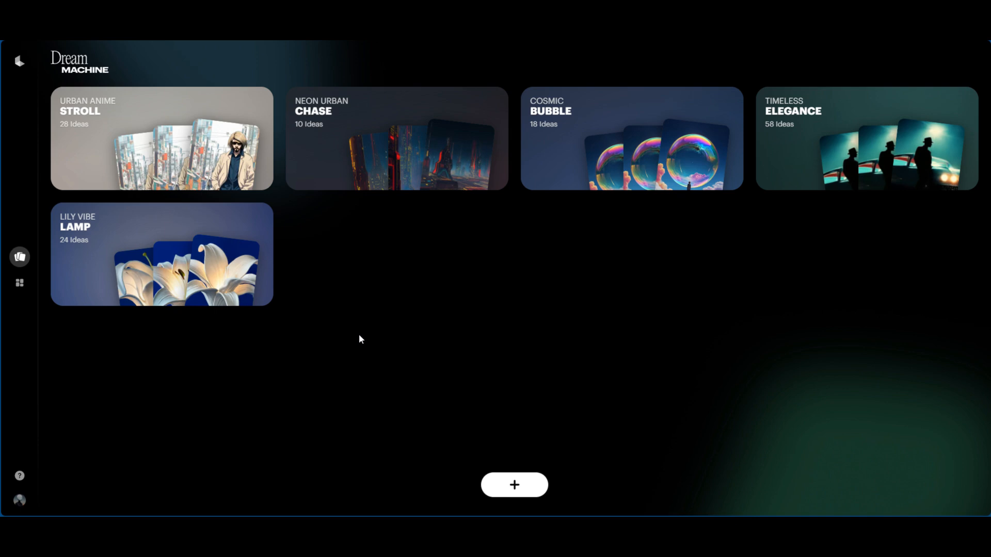
mouse_move(376, 336)
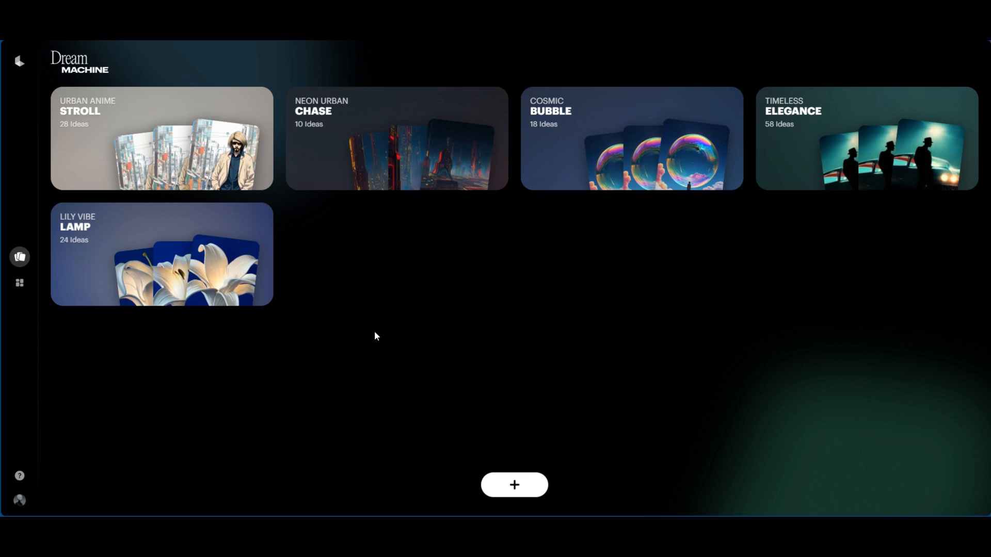
mouse_move(390, 364)
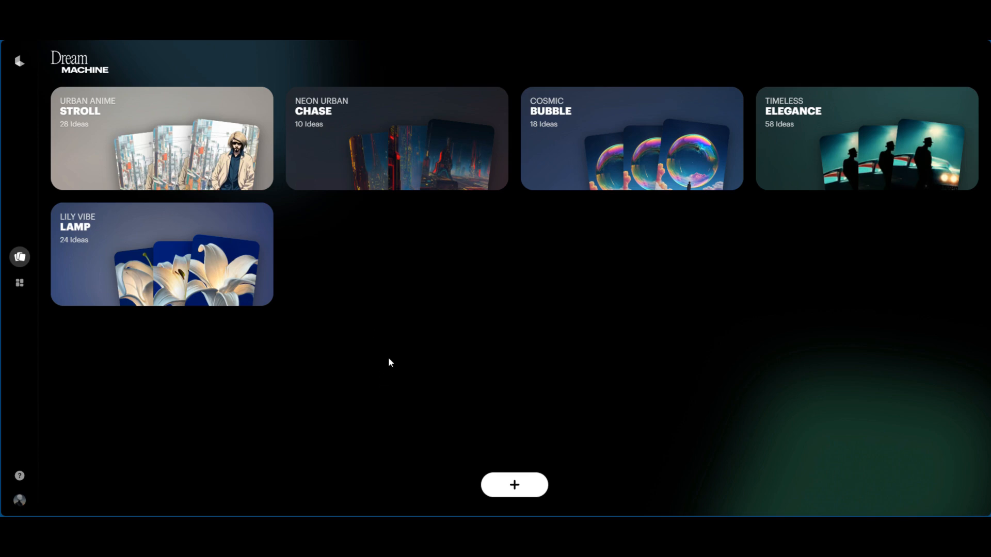
mouse_move(394, 370)
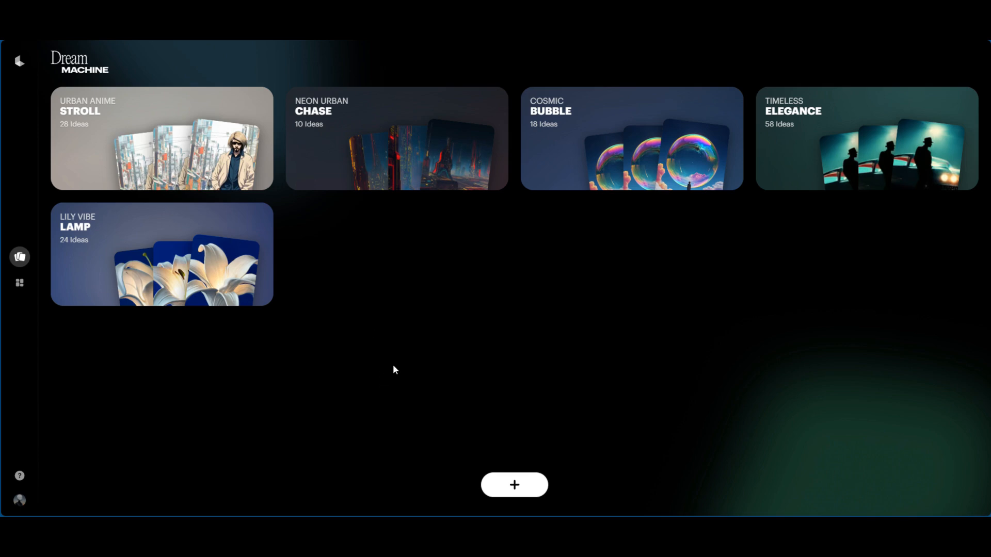
mouse_move(395, 388)
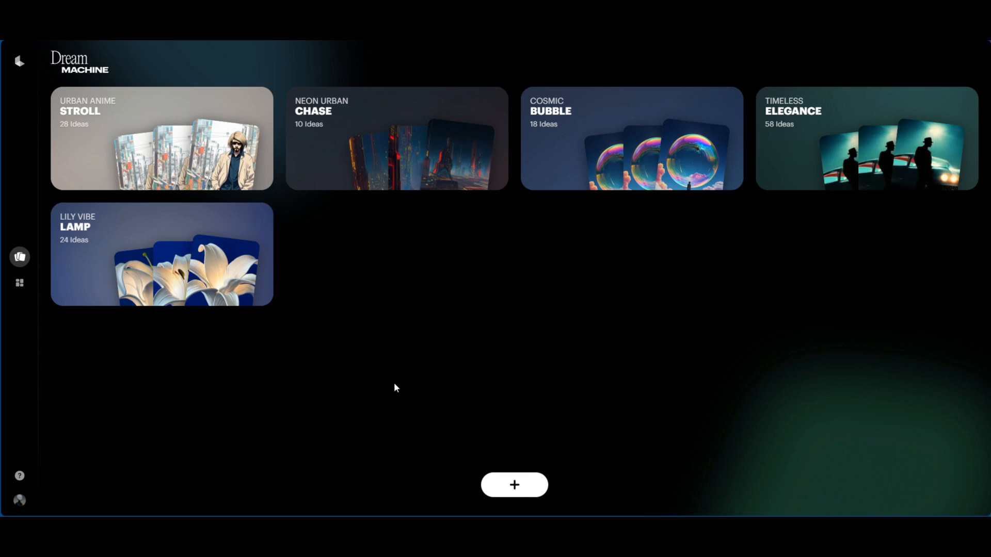
mouse_move(404, 380)
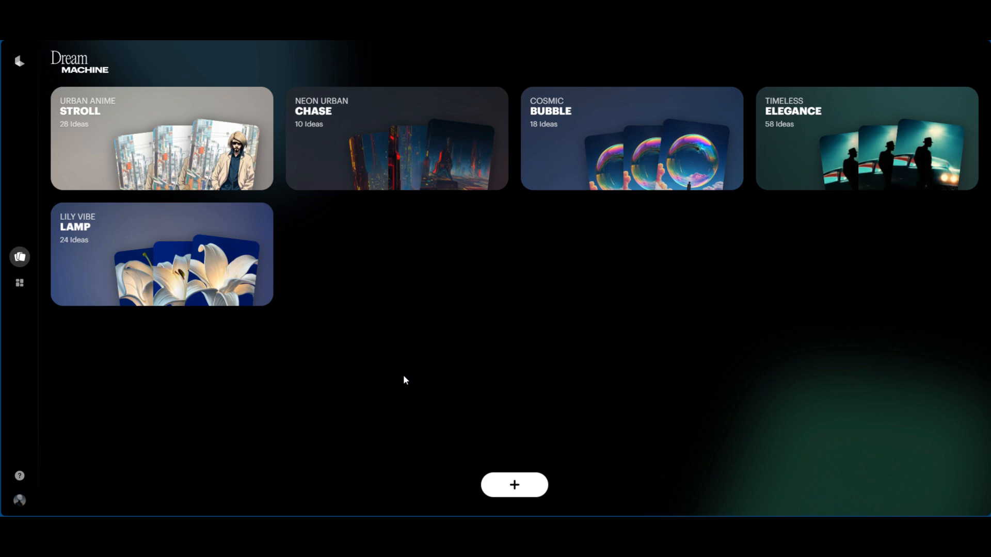
mouse_move(414, 402)
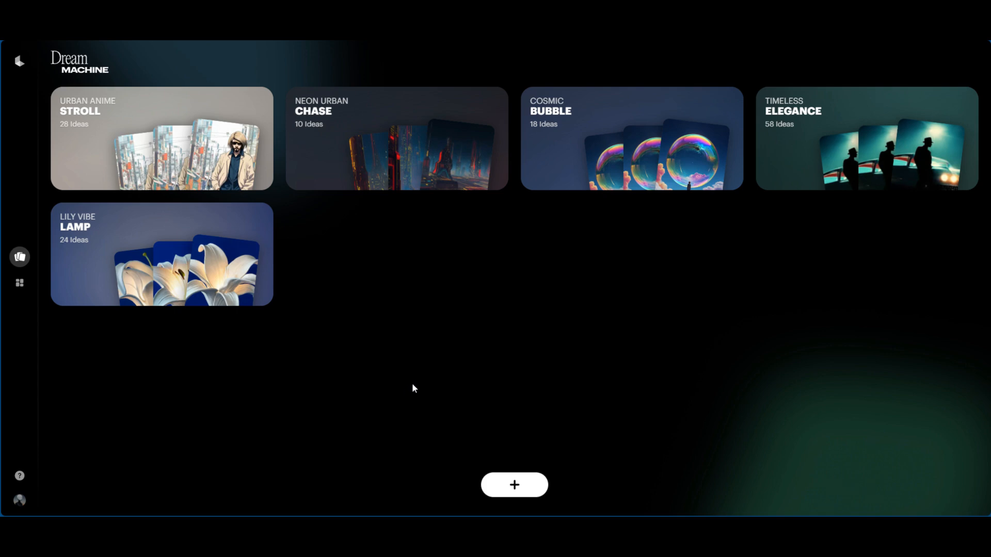
mouse_move(381, 328)
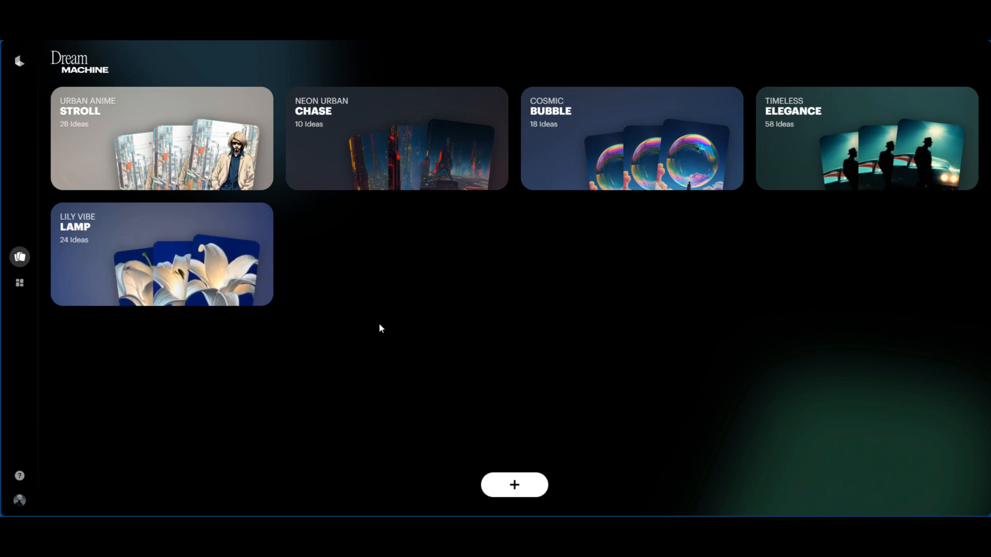
mouse_move(659, 122)
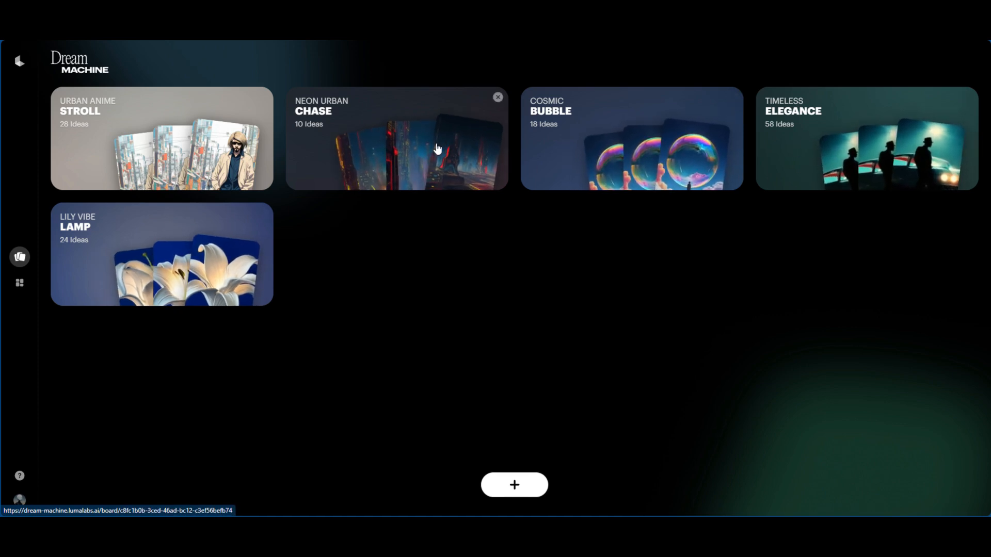
Step: Create a new empty board and focus its prompt field
click(514, 485)
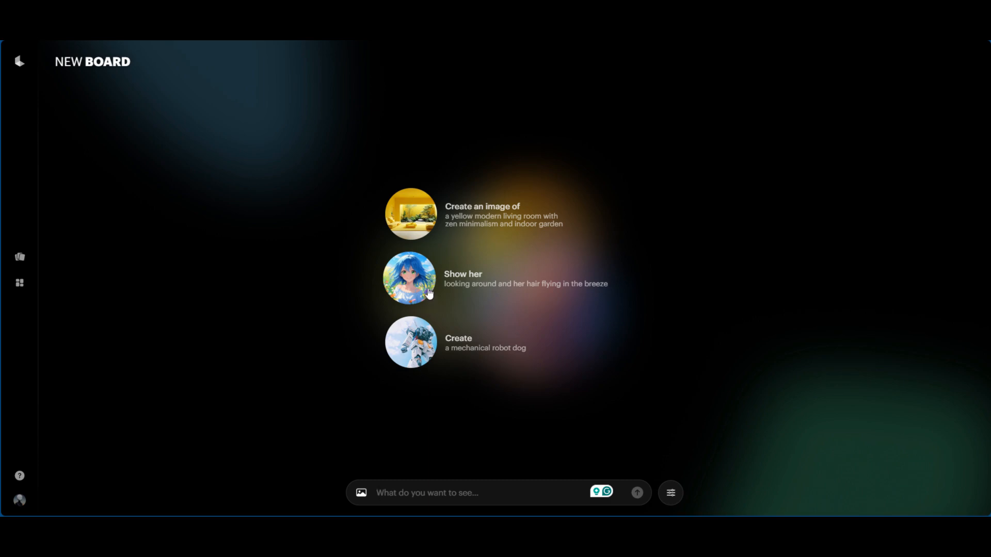
click(452, 493)
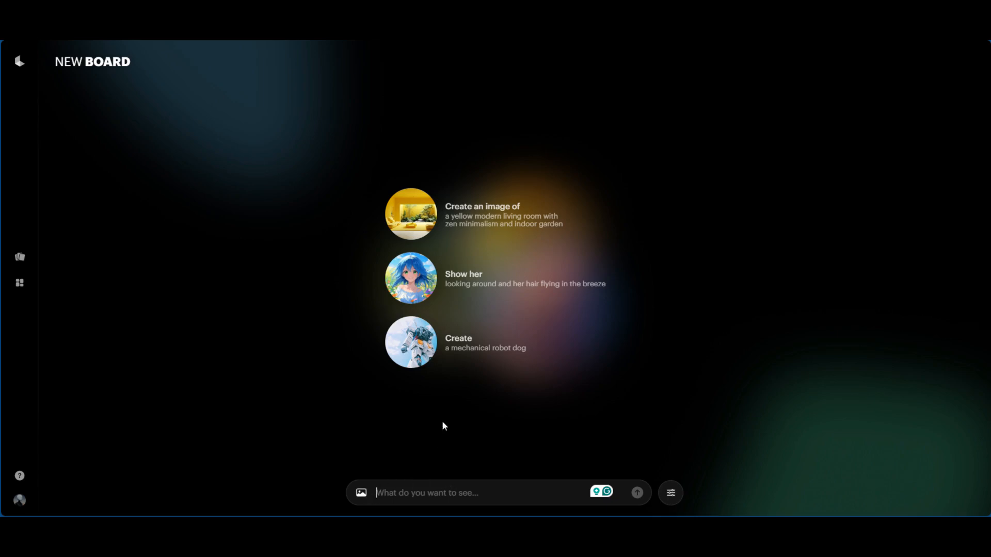
mouse_move(414, 277)
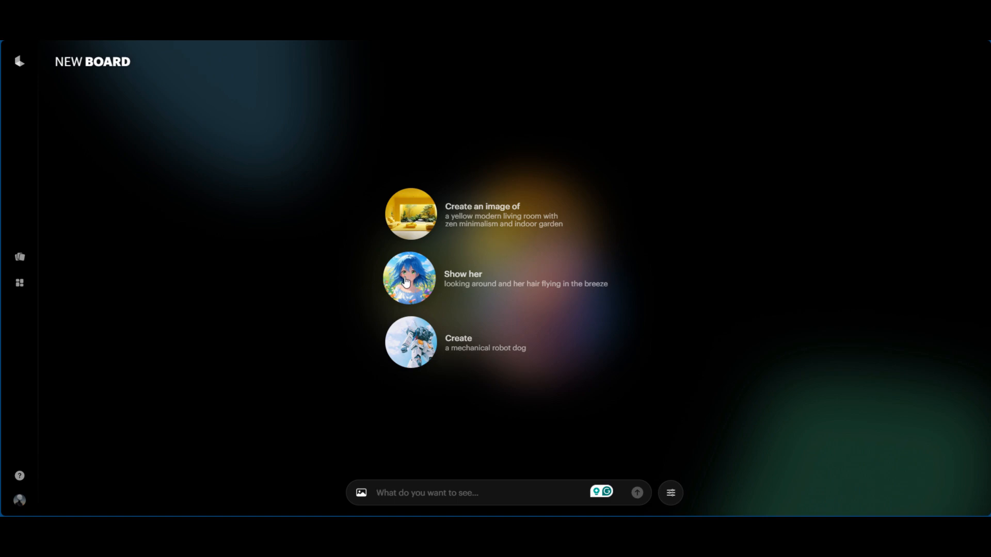
Step: Submit the 'looking around, hair flying in the breeze' suggestion to generate four images
click(463, 279)
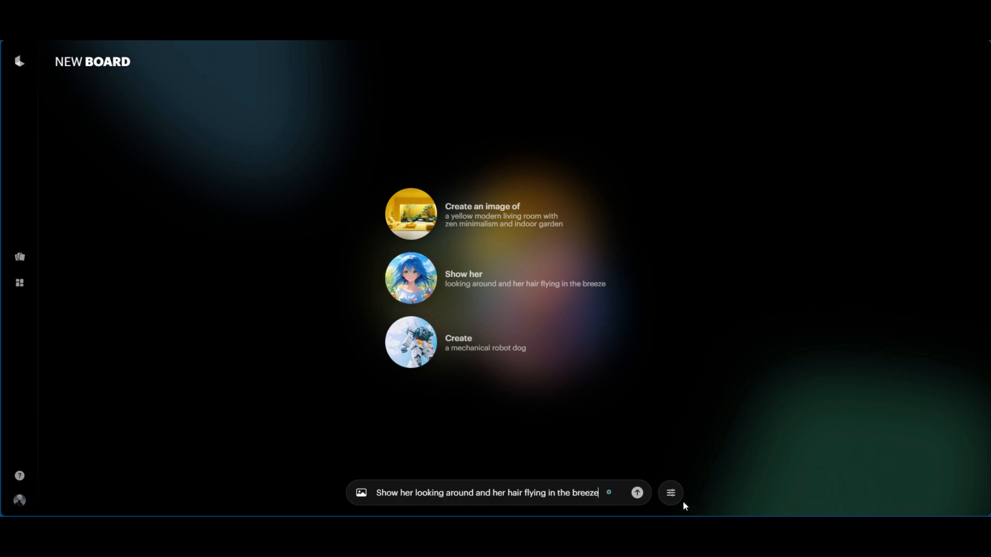
click(637, 493)
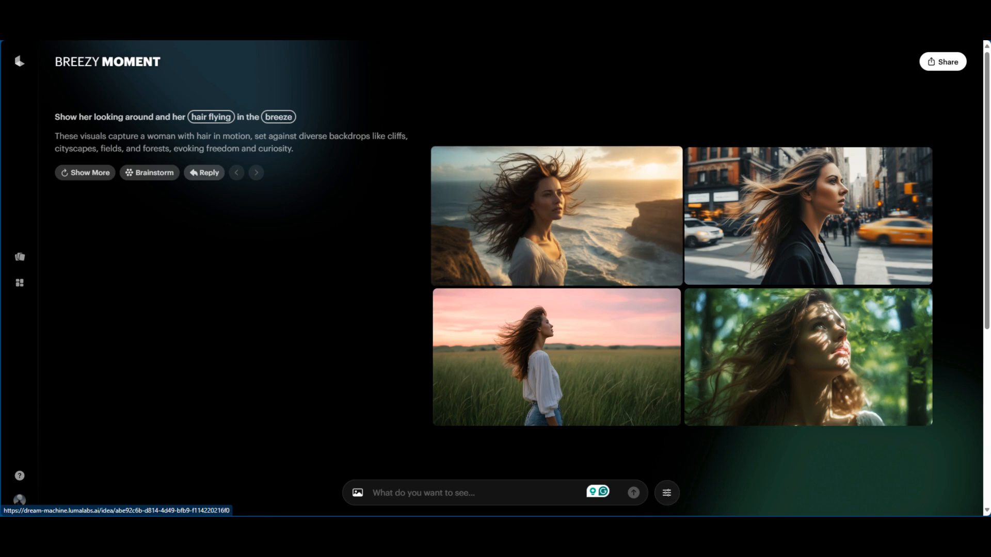
Step: Browse Brainstorm ideas such as Wind-Swept Elegance and Urban Whirlwind for the breeze prompt
click(150, 172)
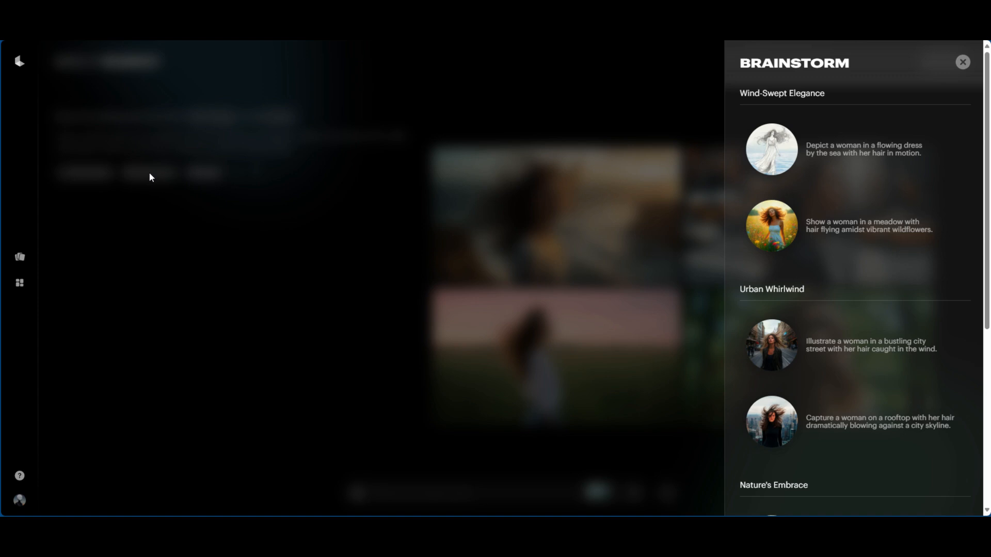
mouse_move(593, 176)
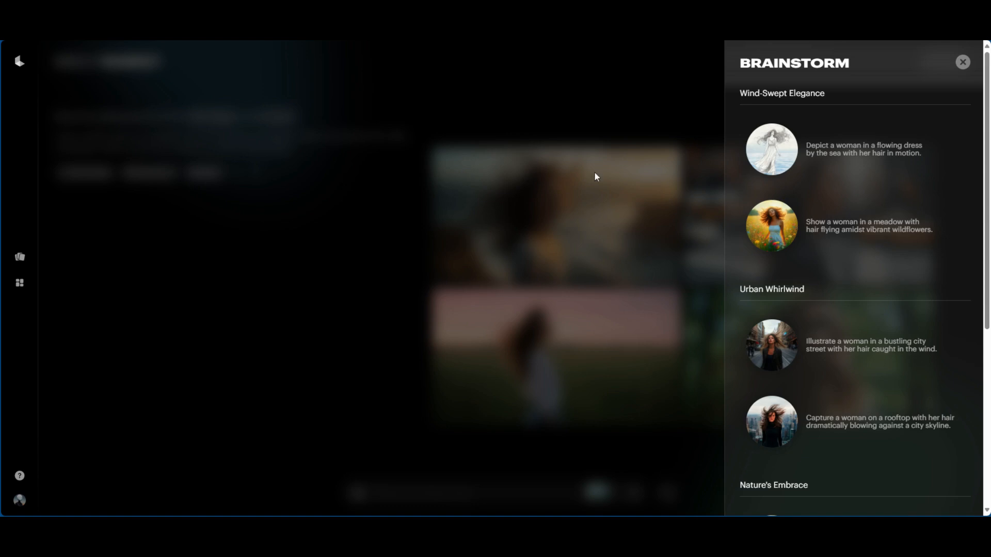
scroll(down, 3)
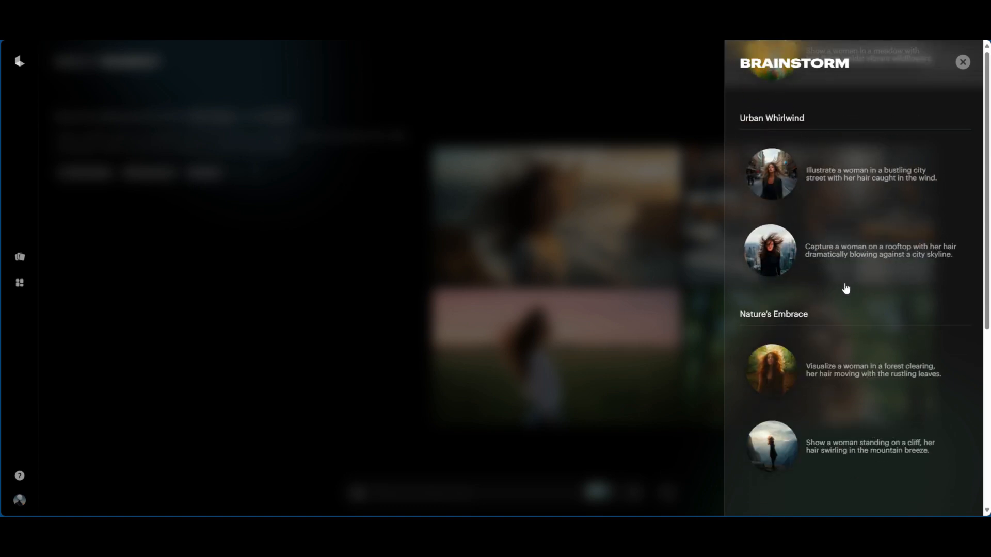
mouse_move(840, 274)
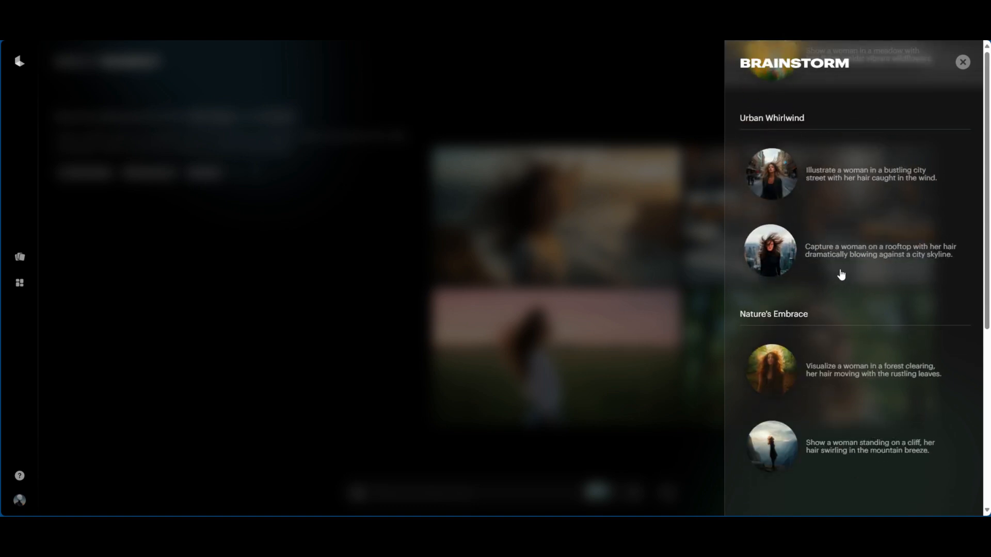
mouse_move(836, 296)
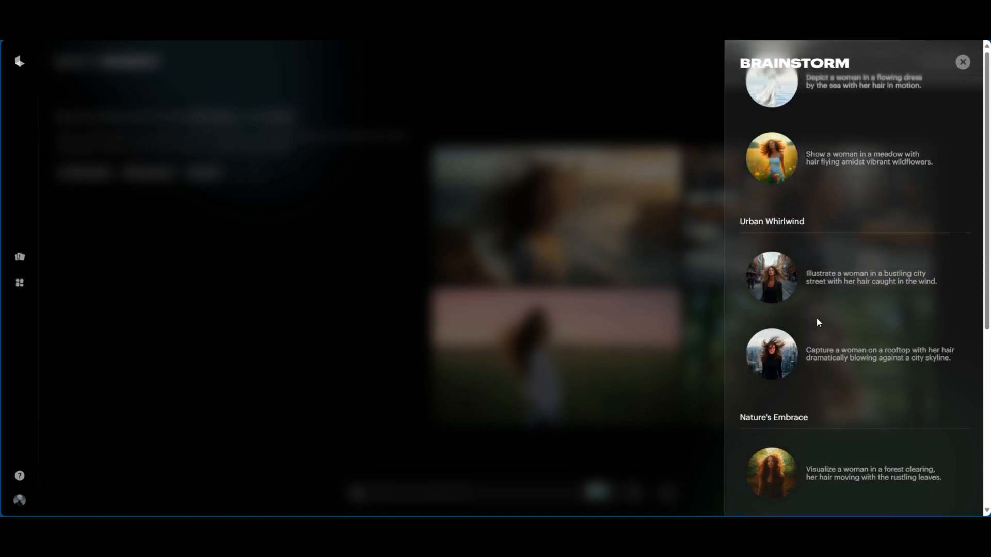
mouse_move(823, 351)
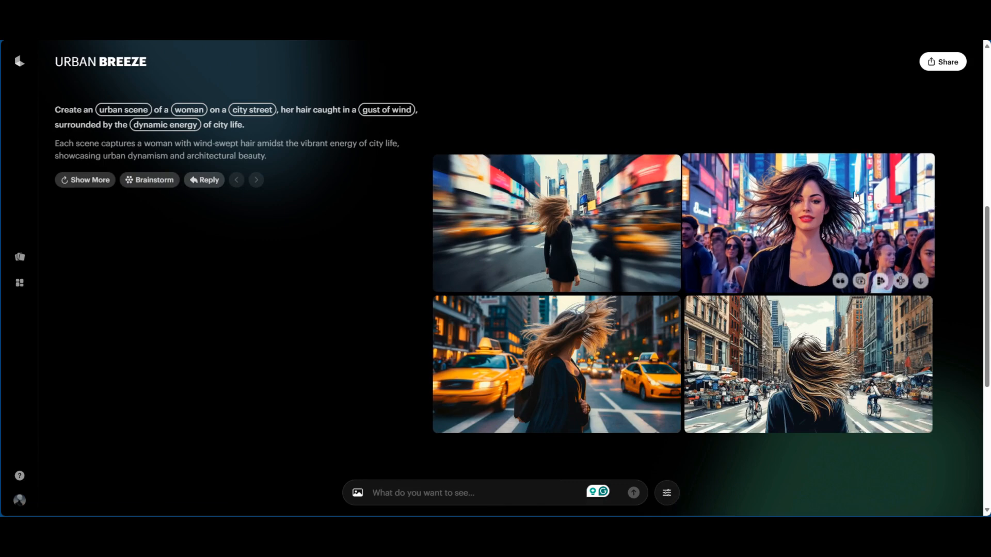
mouse_move(572, 297)
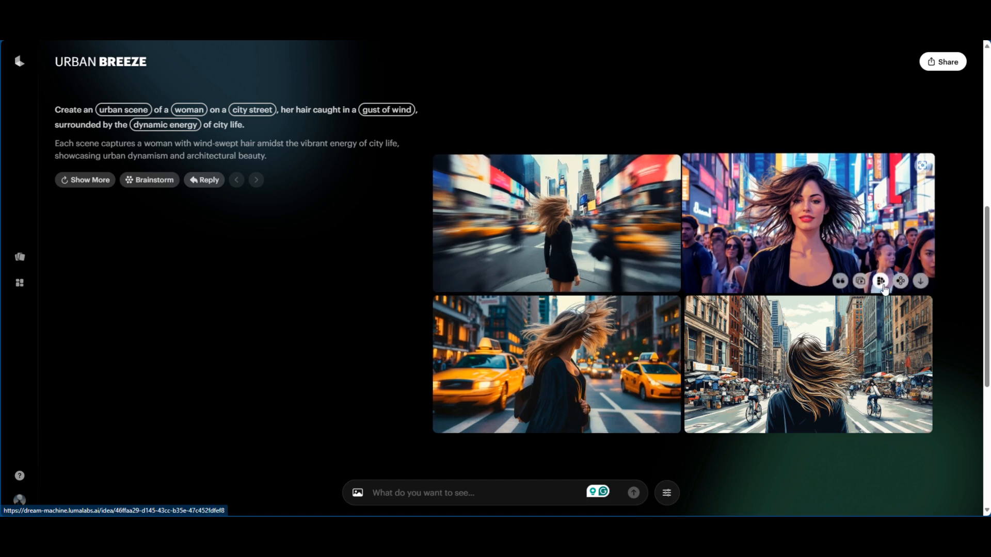
mouse_move(900, 280)
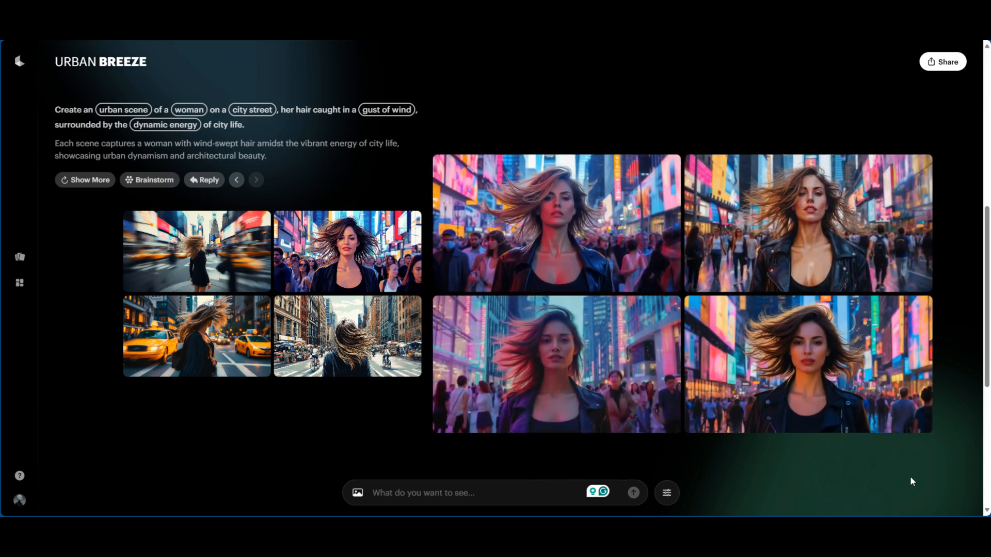
mouse_move(912, 469)
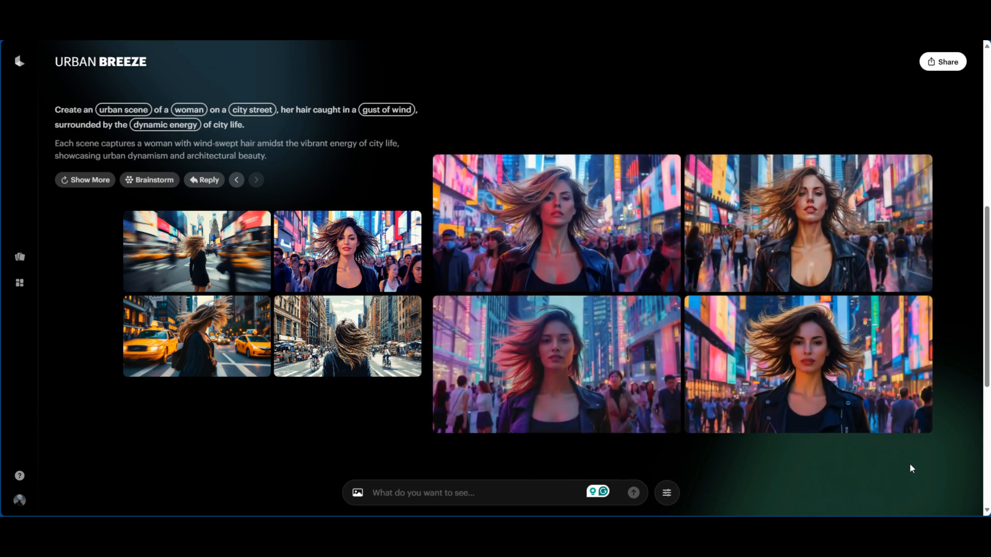
mouse_move(633, 252)
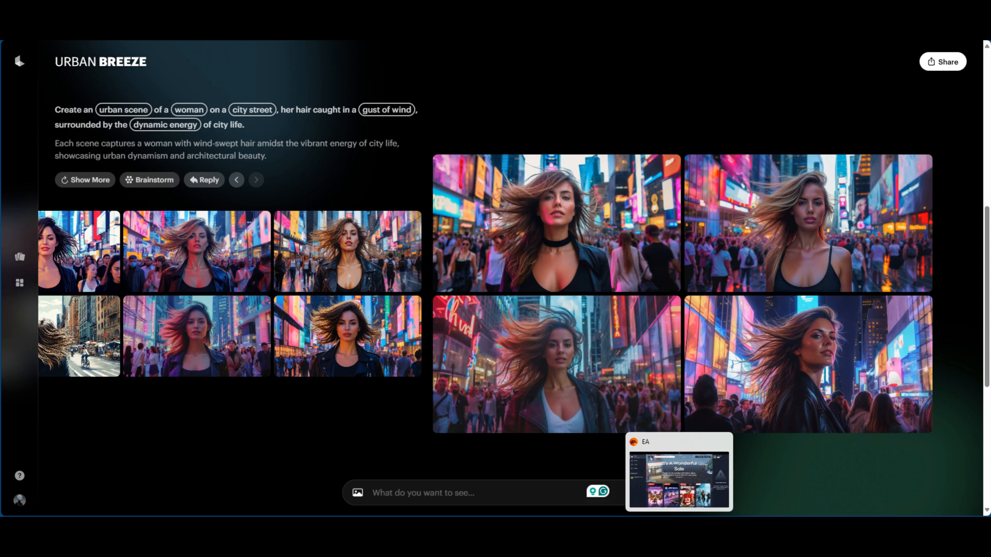
mouse_move(848, 433)
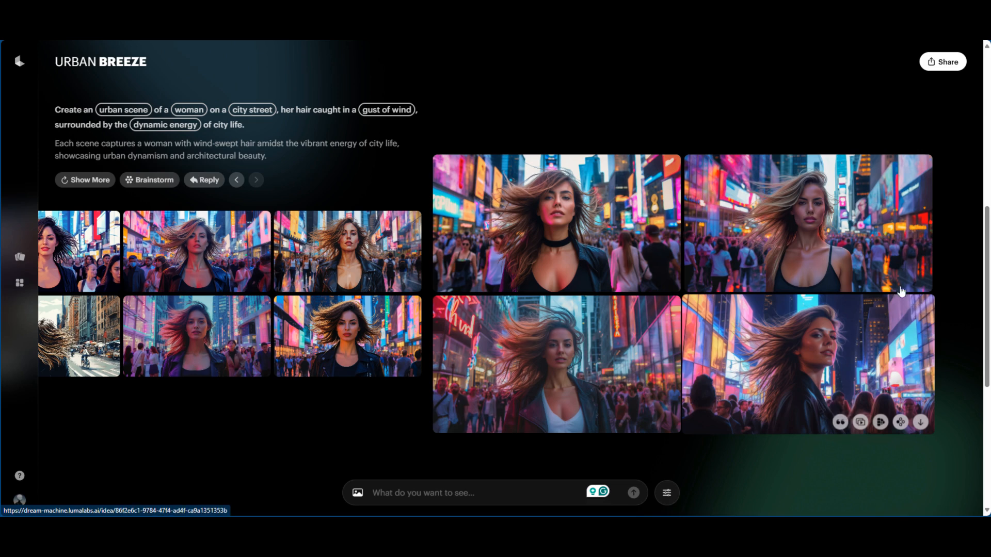
mouse_move(857, 238)
text(@character sitting around a picnic table in a park laughing and talking with her friends)
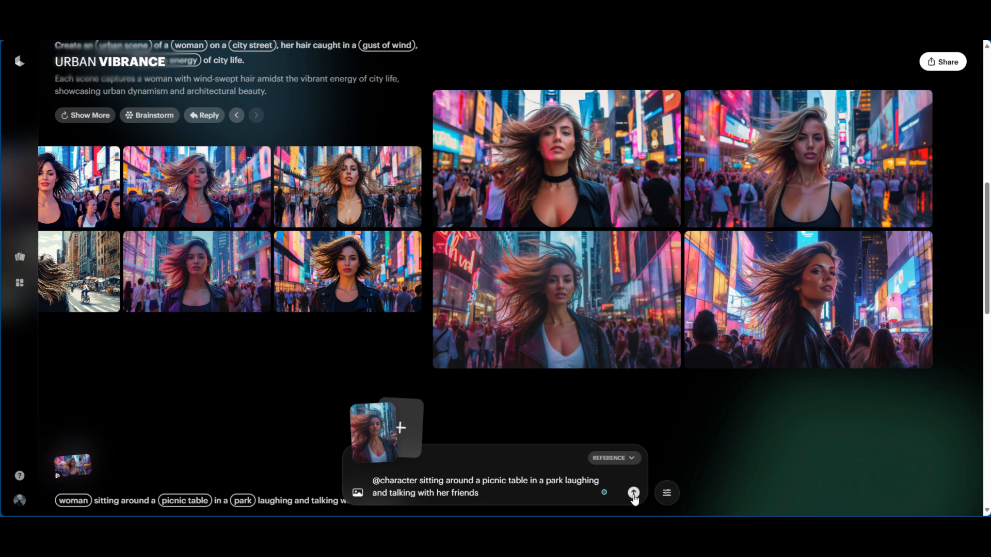
Step: Submit the picnic prompt with the character reference and request more like the standing-woman scene
click(634, 492)
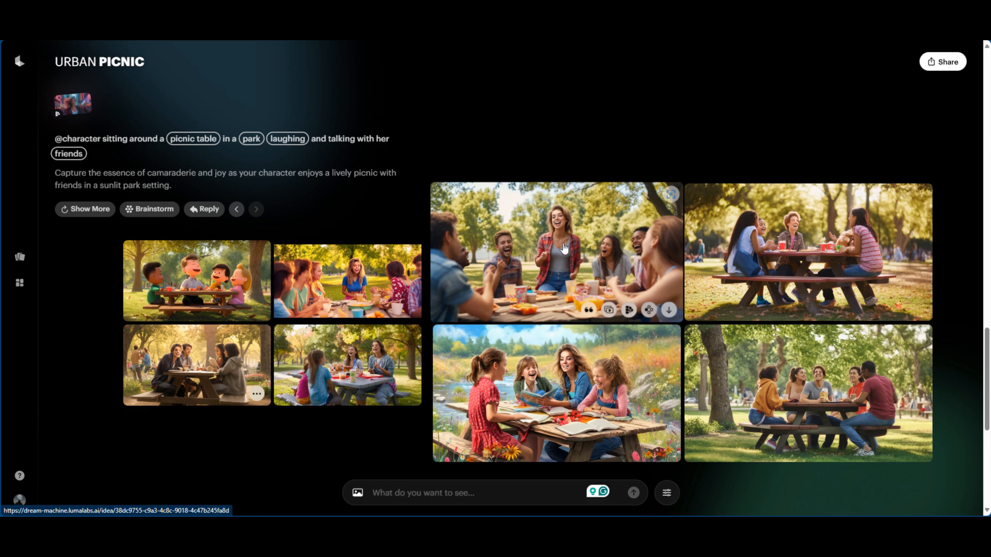
mouse_move(647, 310)
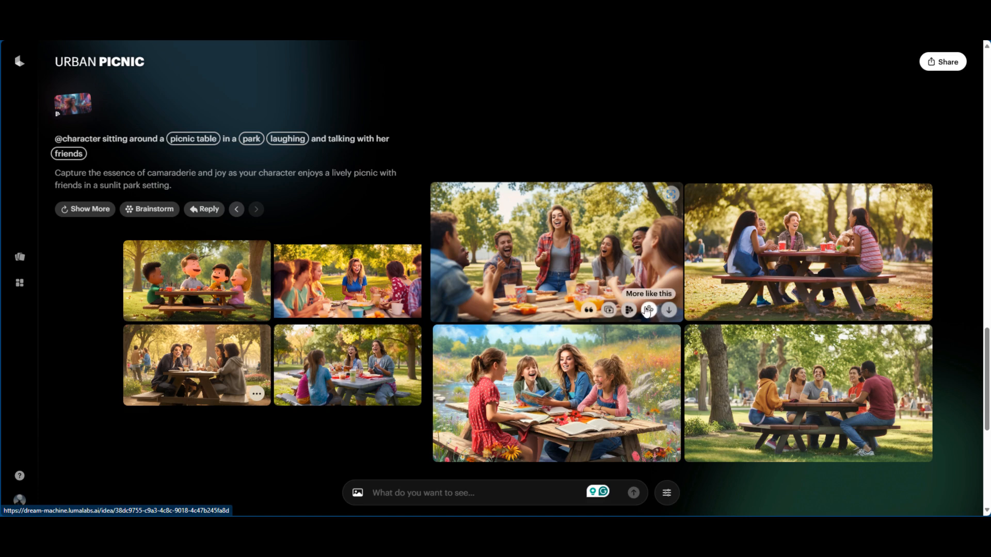
click(648, 309)
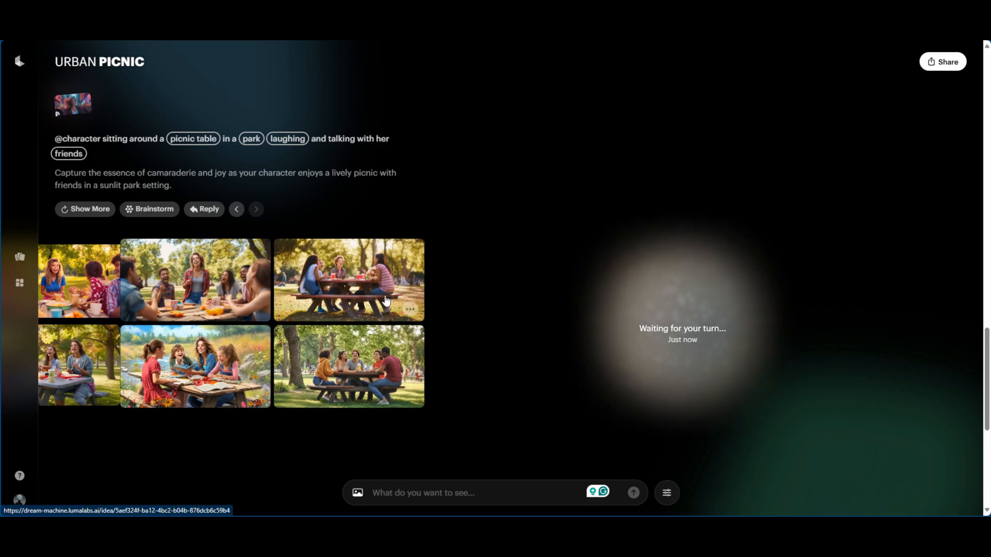
mouse_move(176, 367)
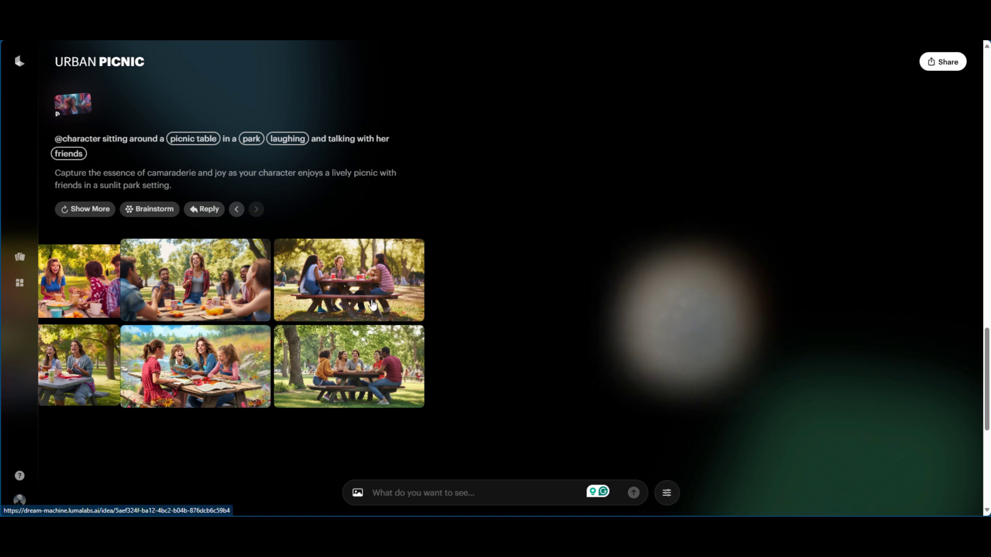
mouse_move(346, 364)
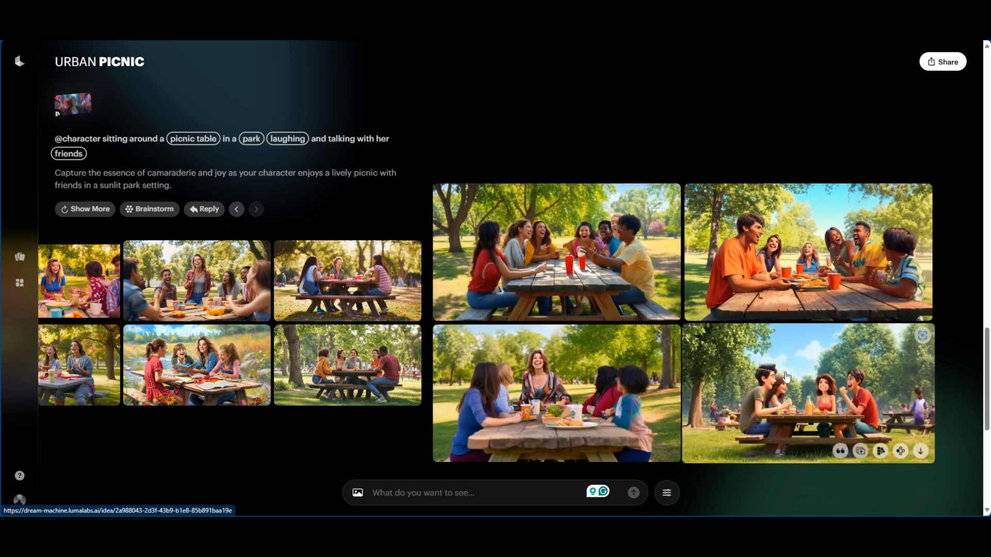
mouse_move(808, 394)
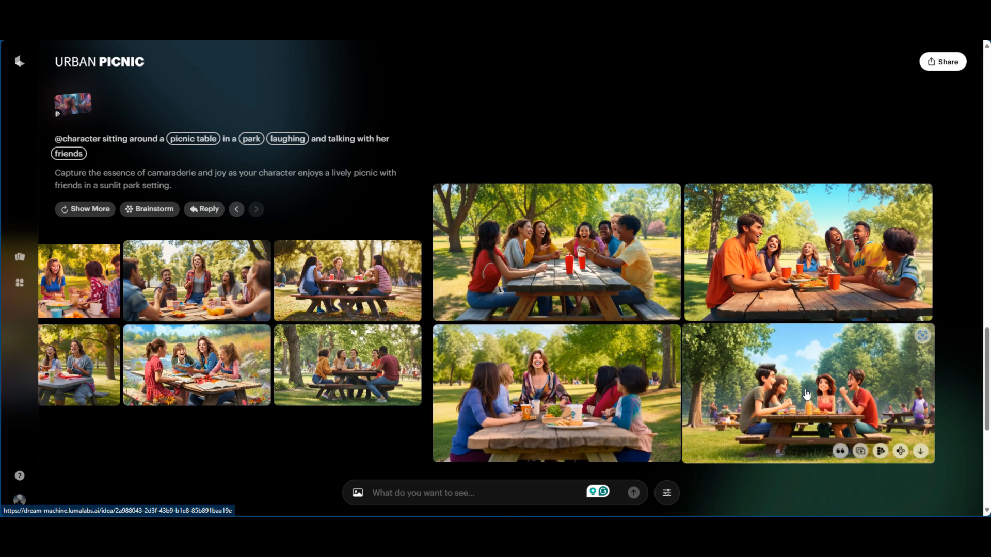
mouse_move(696, 370)
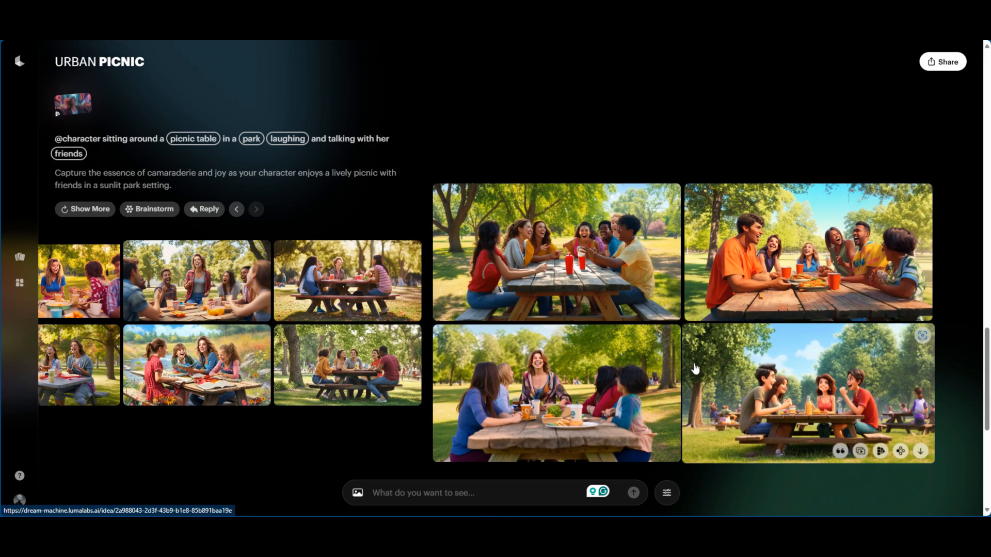
mouse_move(879, 451)
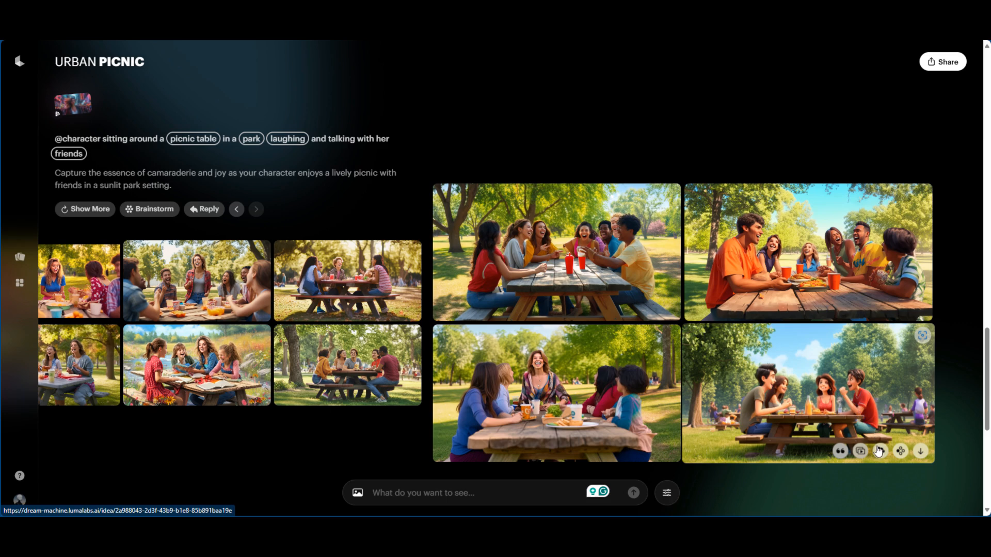
Step: Make a video from the cartoon four-friends picnic image, keeping its prompt
click(860, 451)
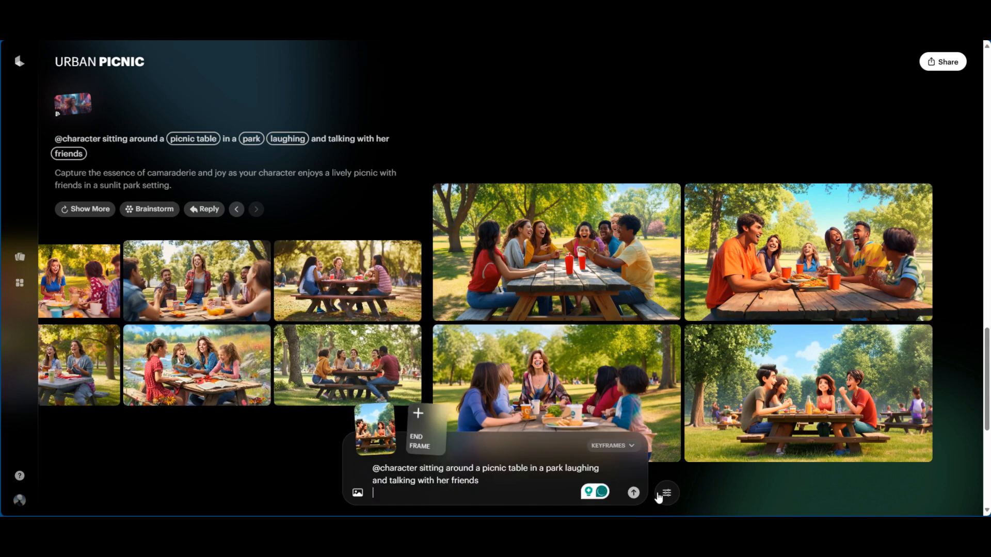
click(634, 492)
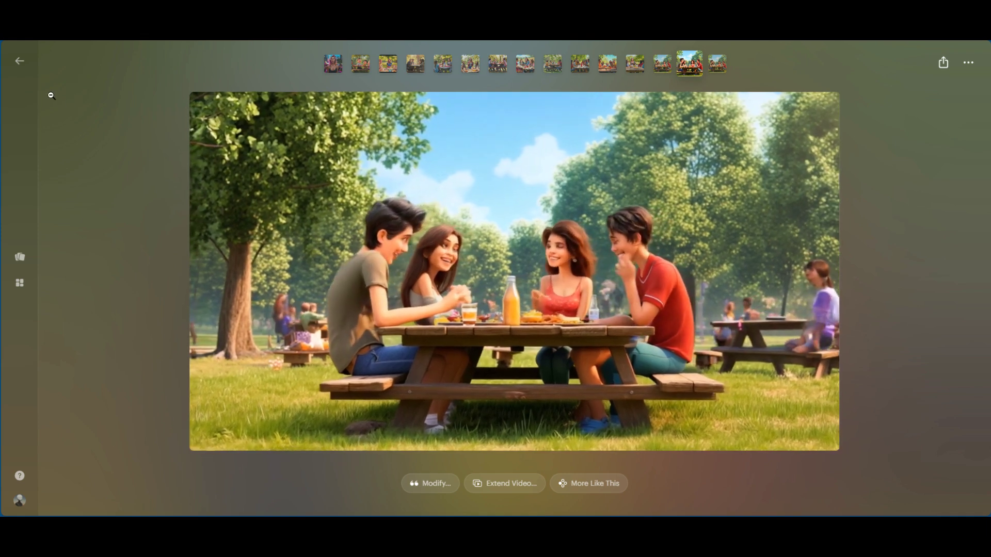
Step: View a picnic video at full size, then return to the Joyful Picnic board
click(514, 269)
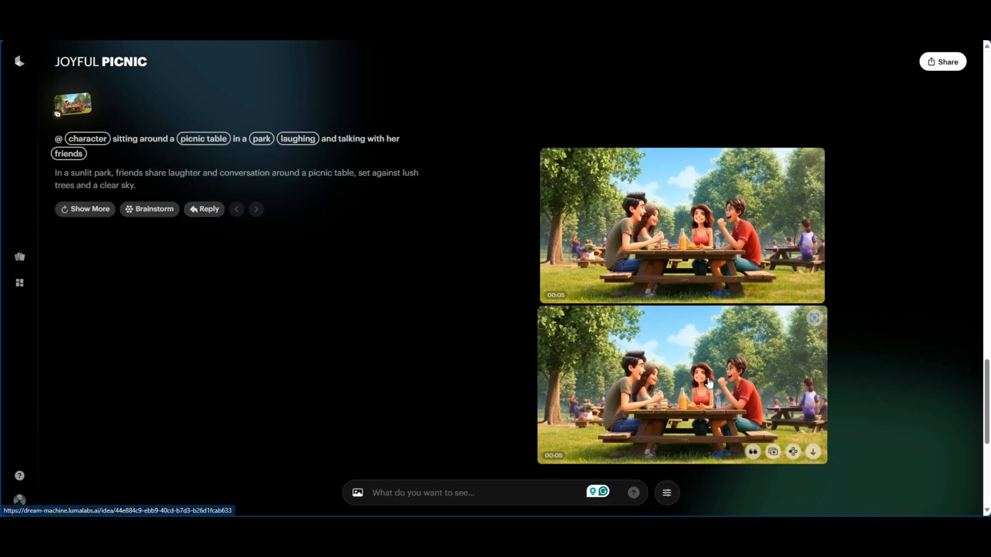
click(708, 384)
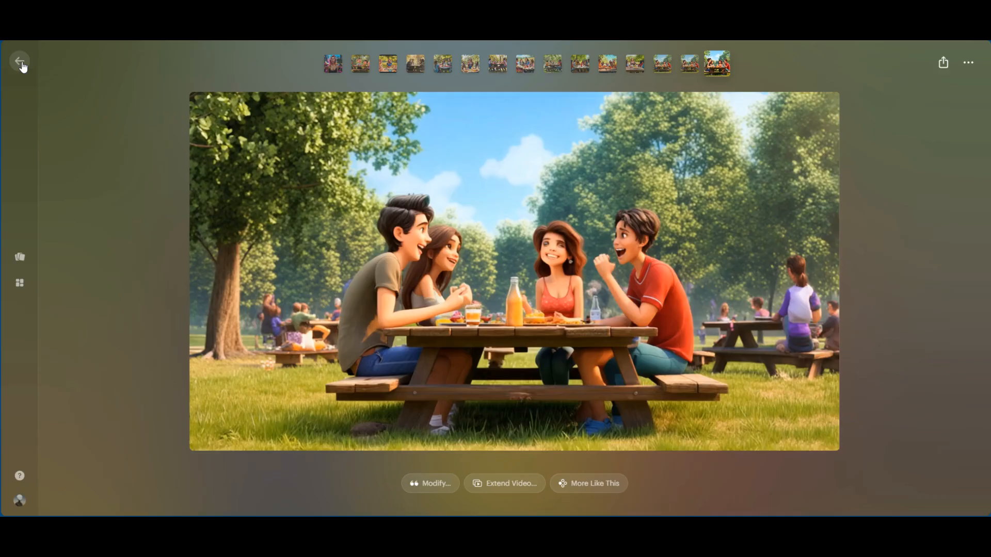
click(18, 59)
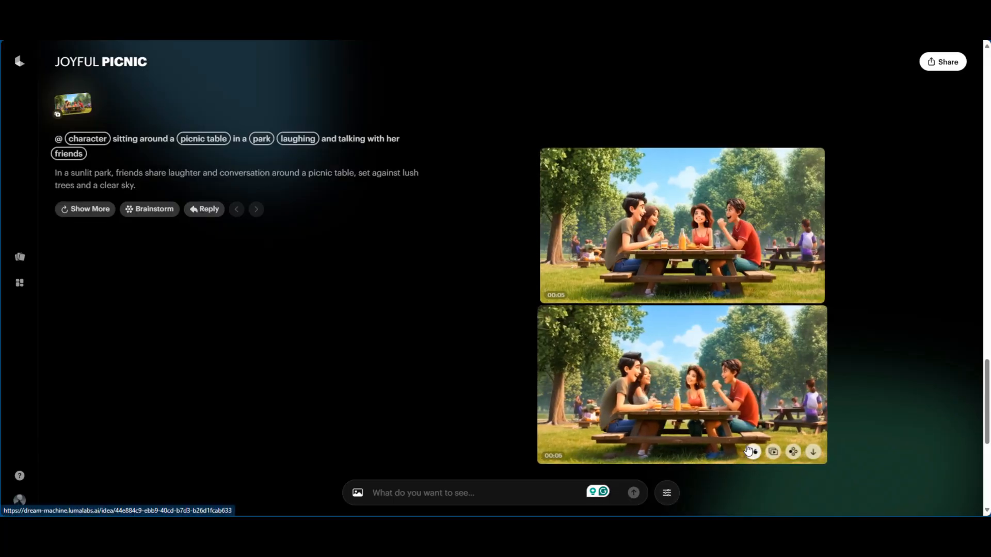
mouse_move(793, 452)
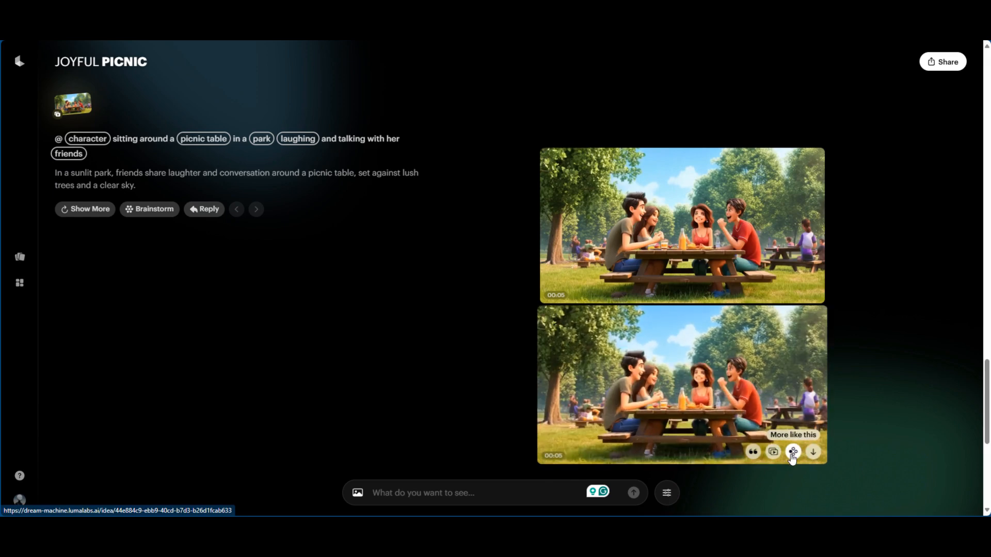
Step: Request more videos like the second clip and play the new lower-left 5-second video
click(793, 452)
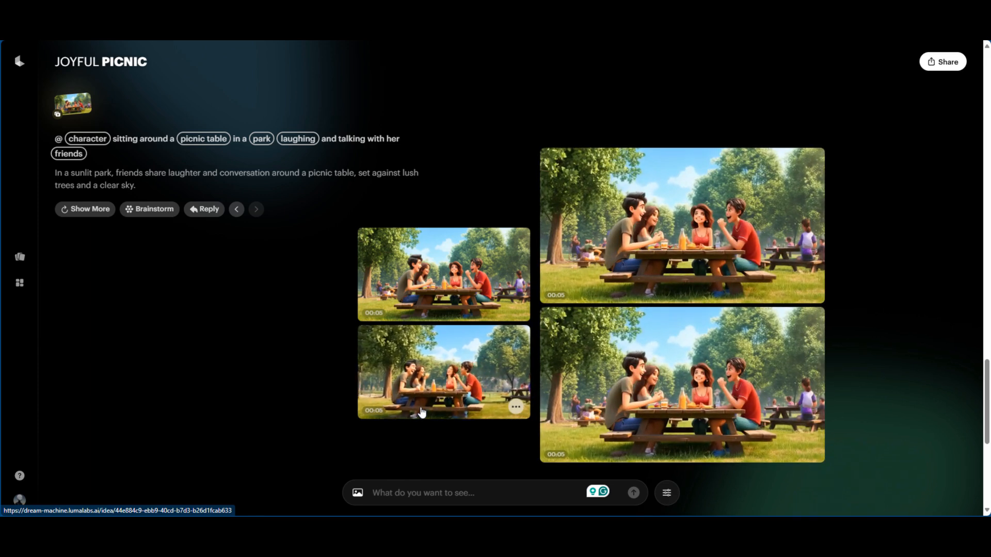
click(442, 374)
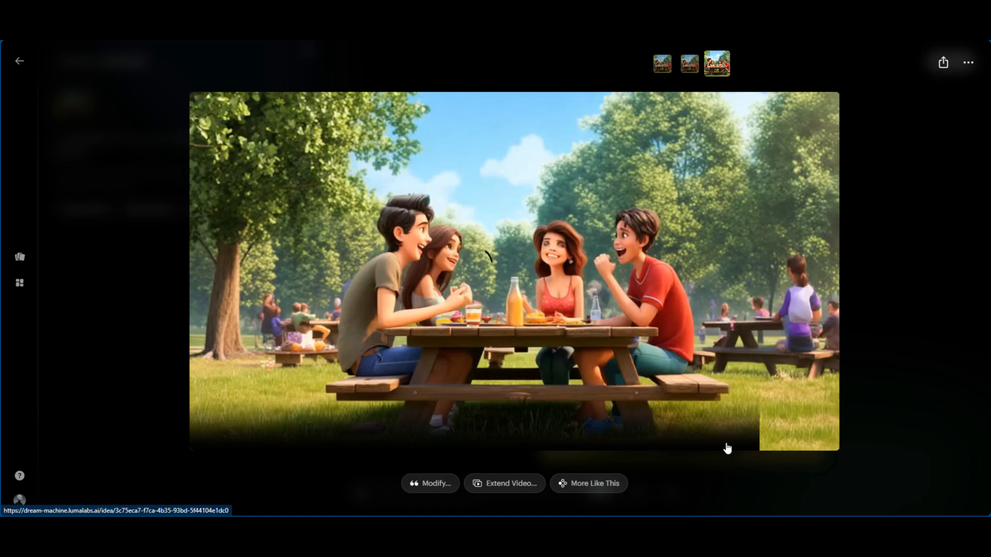
click(514, 271)
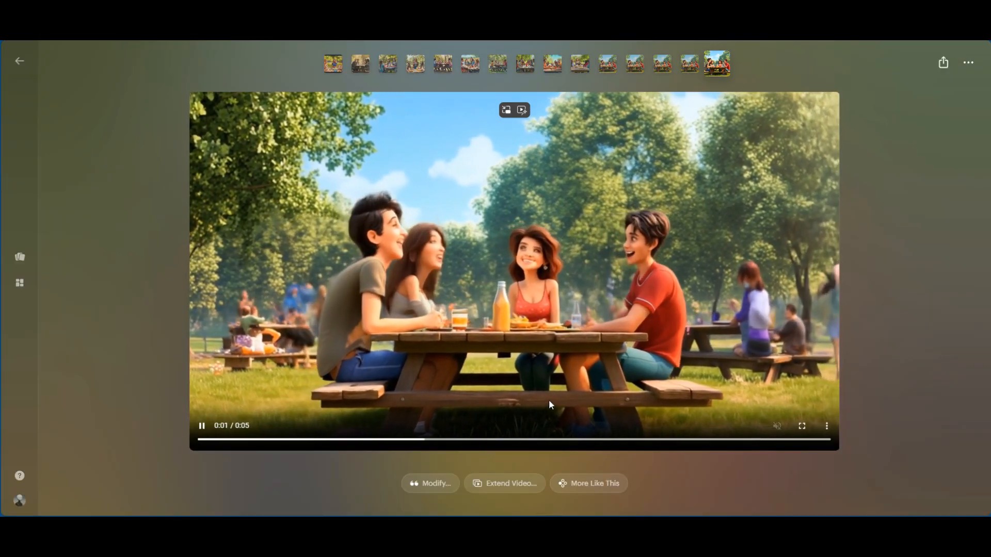